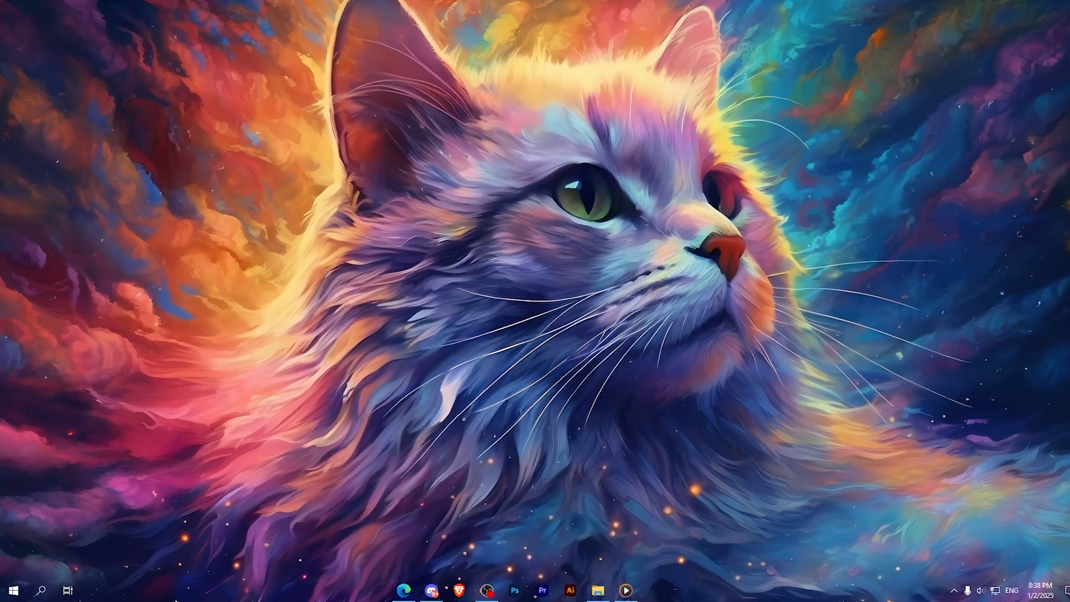
Step: Launch the Microsoft Store from the taskbar with its search field active
left_click(42, 590)
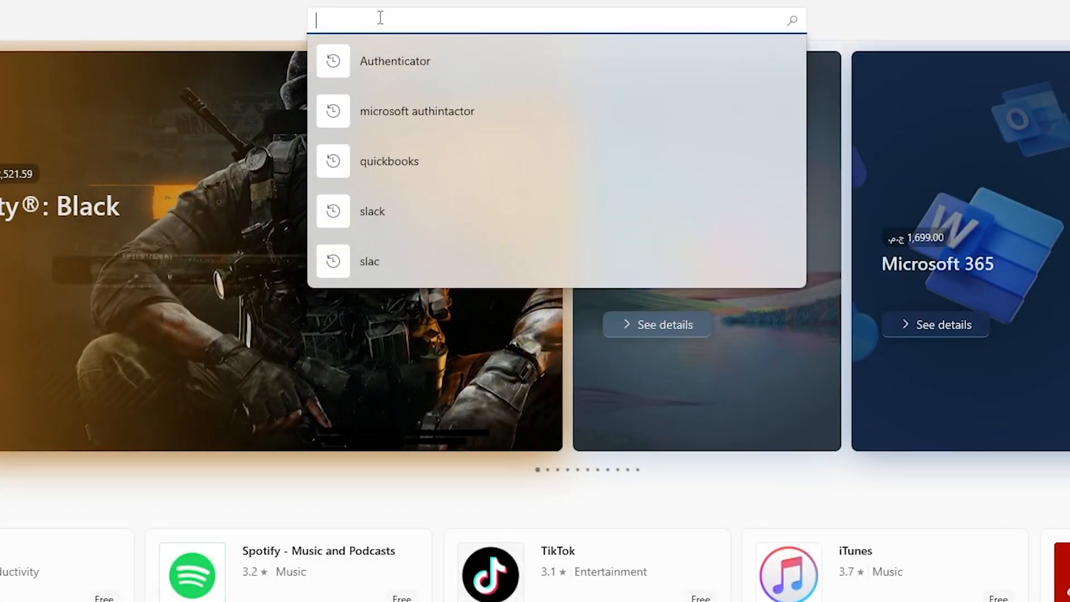
Step: Search the Store for "crosshair" to list Crosshair+, Crosshair V2, Crosshair X and others
type("crosshai")
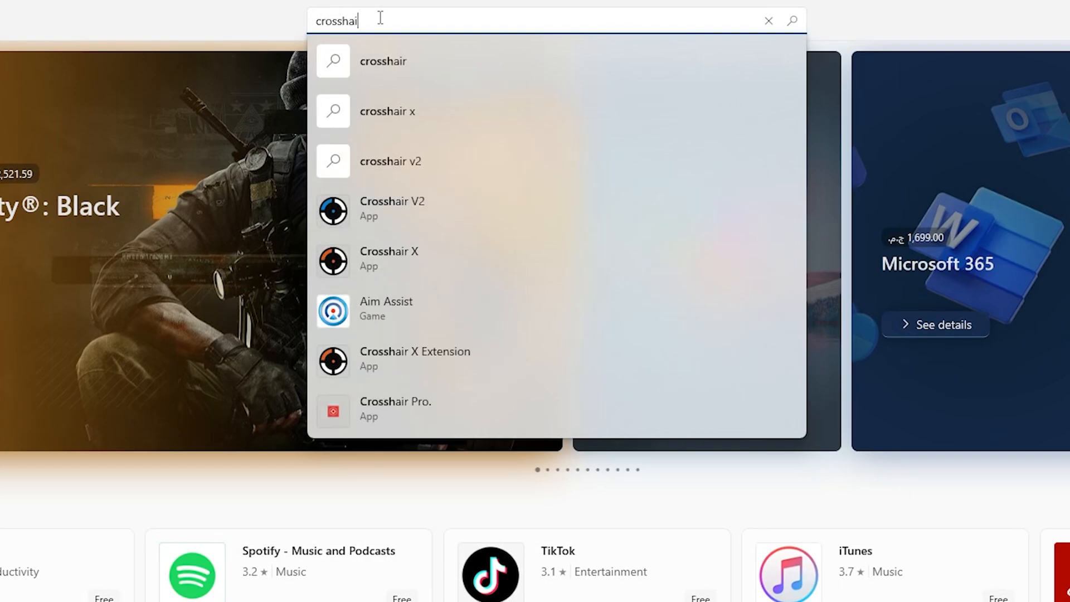
key("enter")
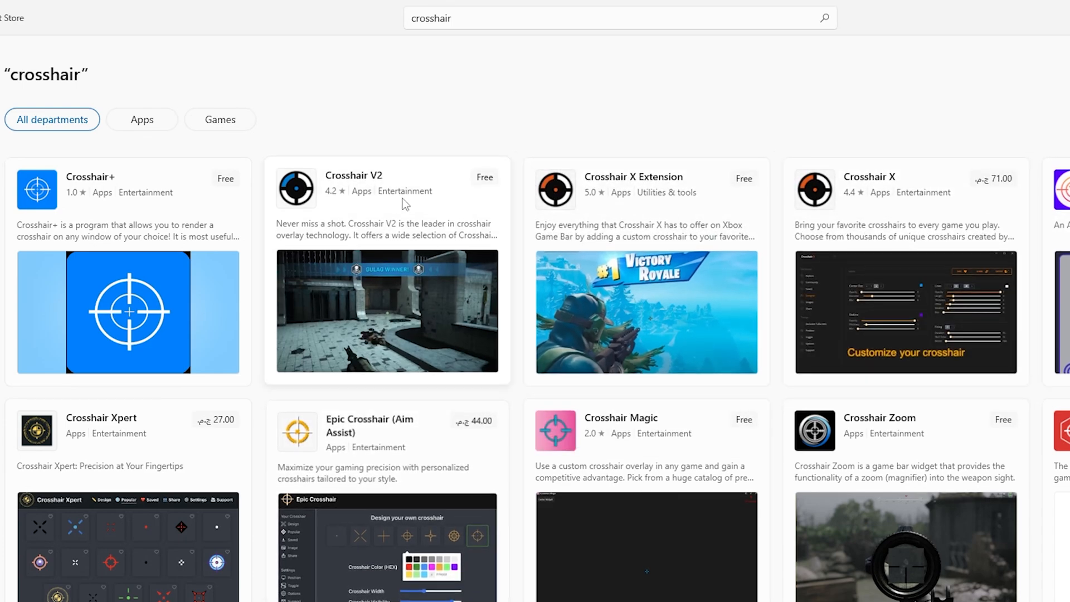
Step: Install Crosshair V2 from its Store page until it offers Open
left_click(353, 175)
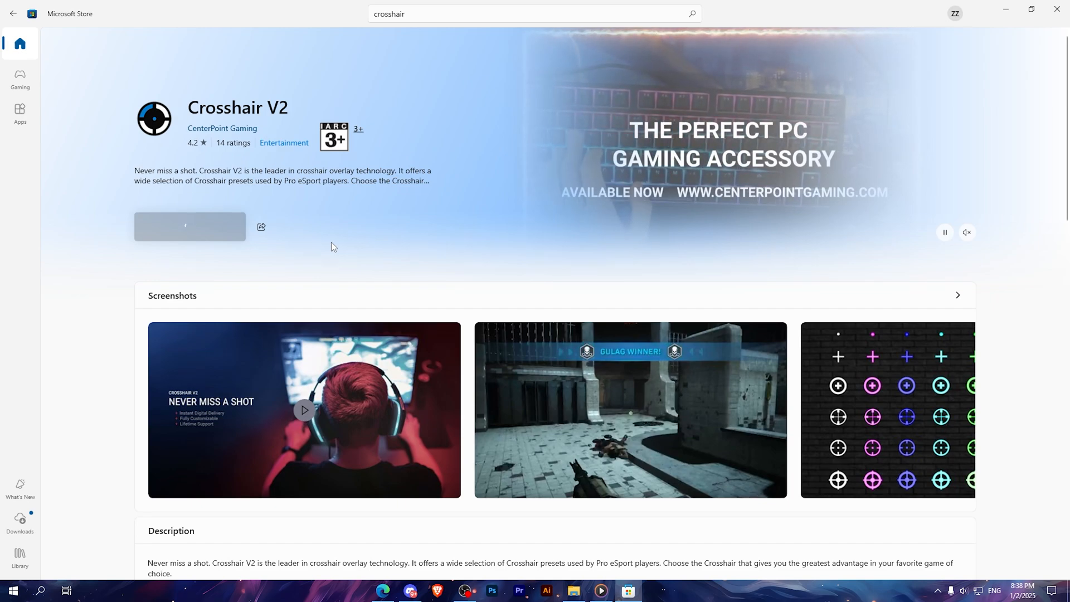
left_click(190, 227)
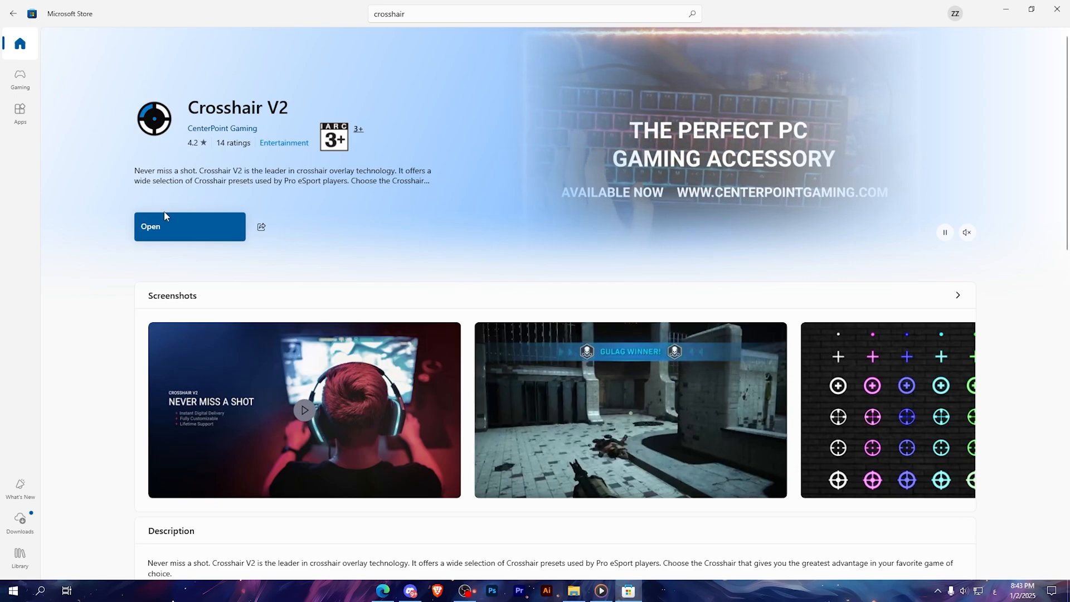
Step: Start Crosshair V2 in English and dismiss the fullscreen-mode attention notice
left_click(189, 226)
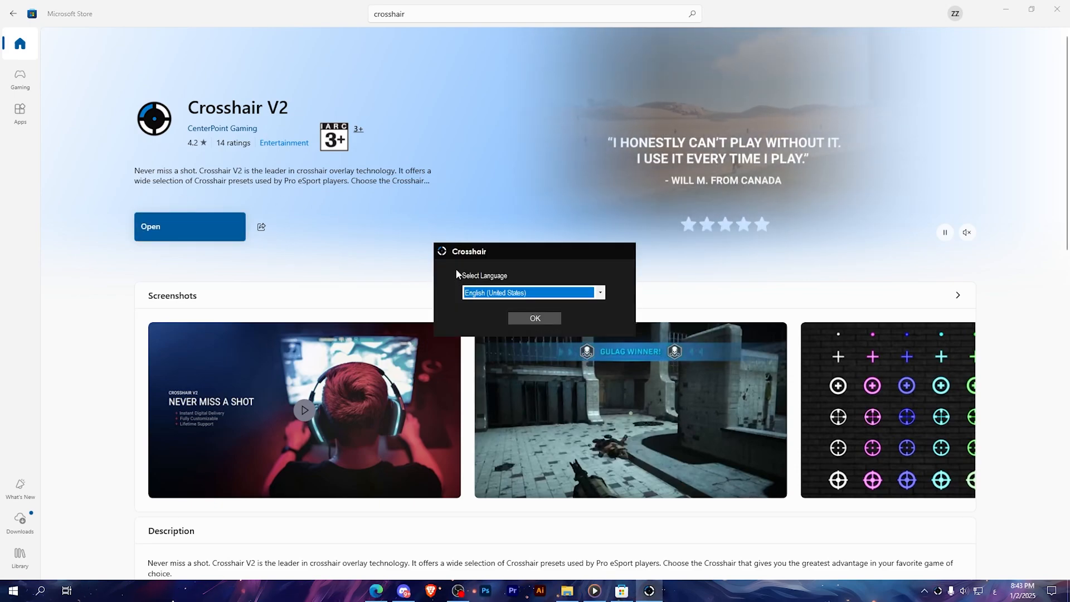
left_click(534, 318)
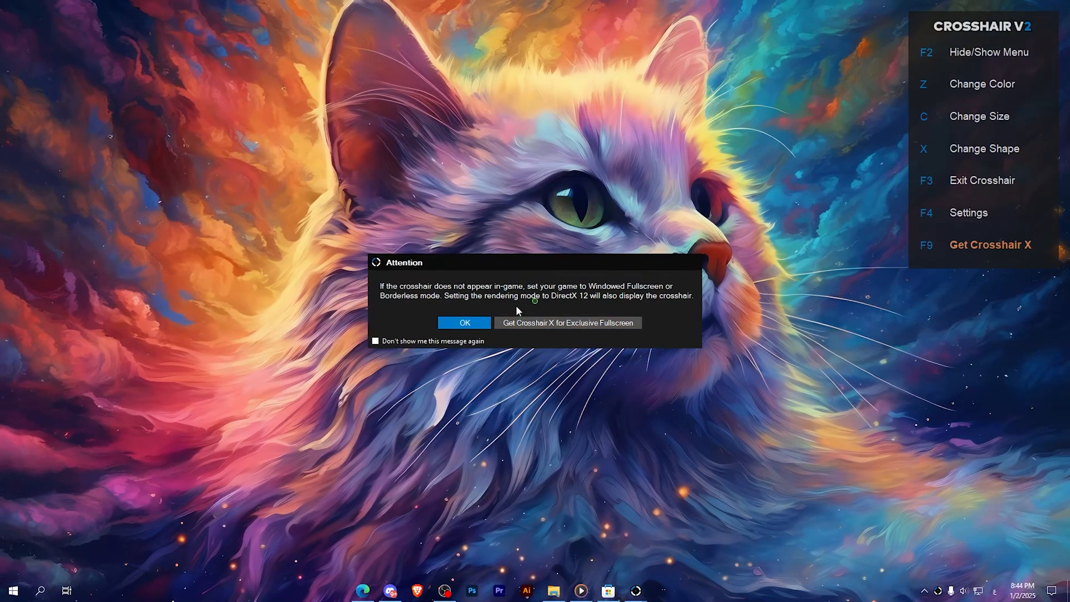
mouse_move(465, 322)
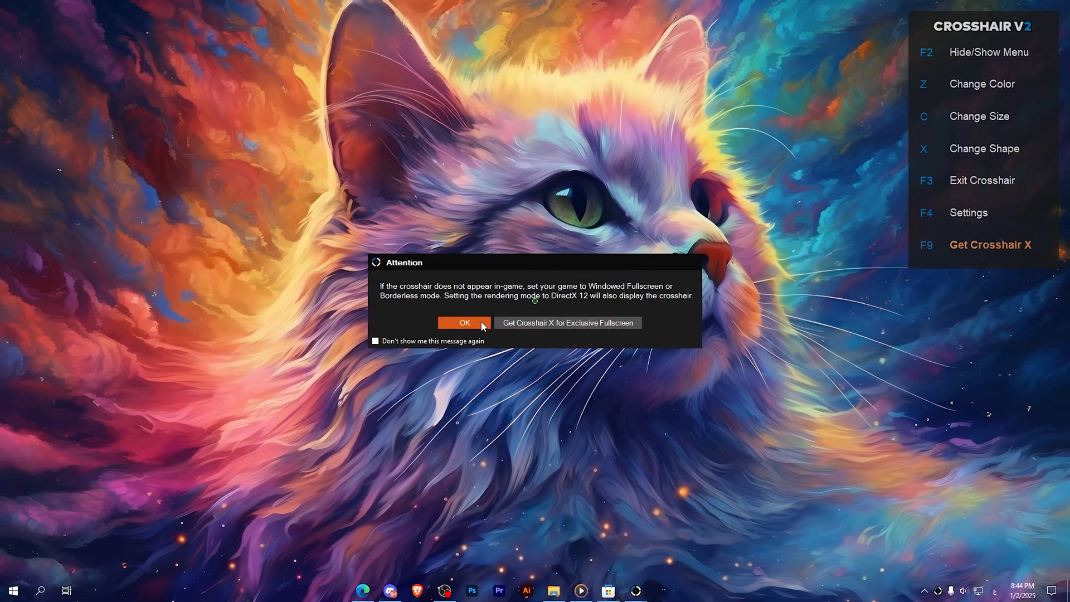
left_click(464, 322)
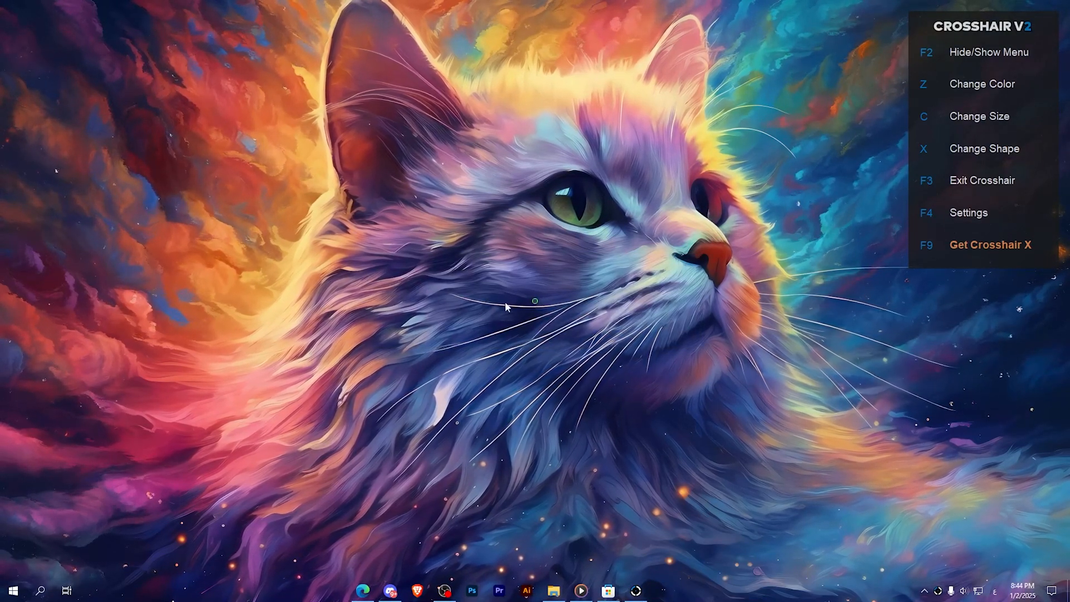
Step: Enlarge the green crosshair, view the settings page and return, then shrink it to a dot
key("c")
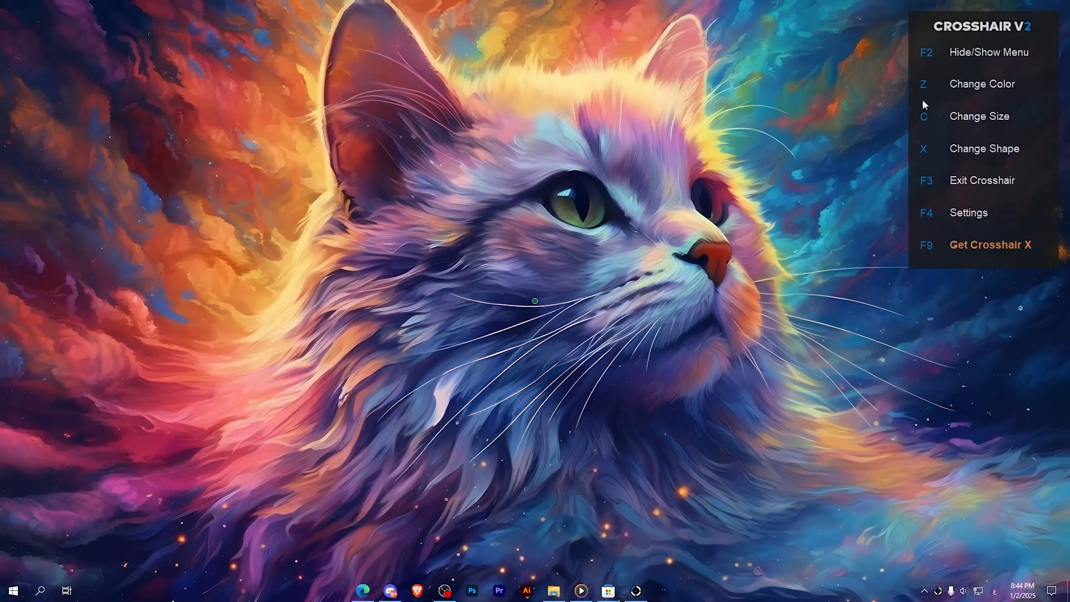
mouse_move(871, 114)
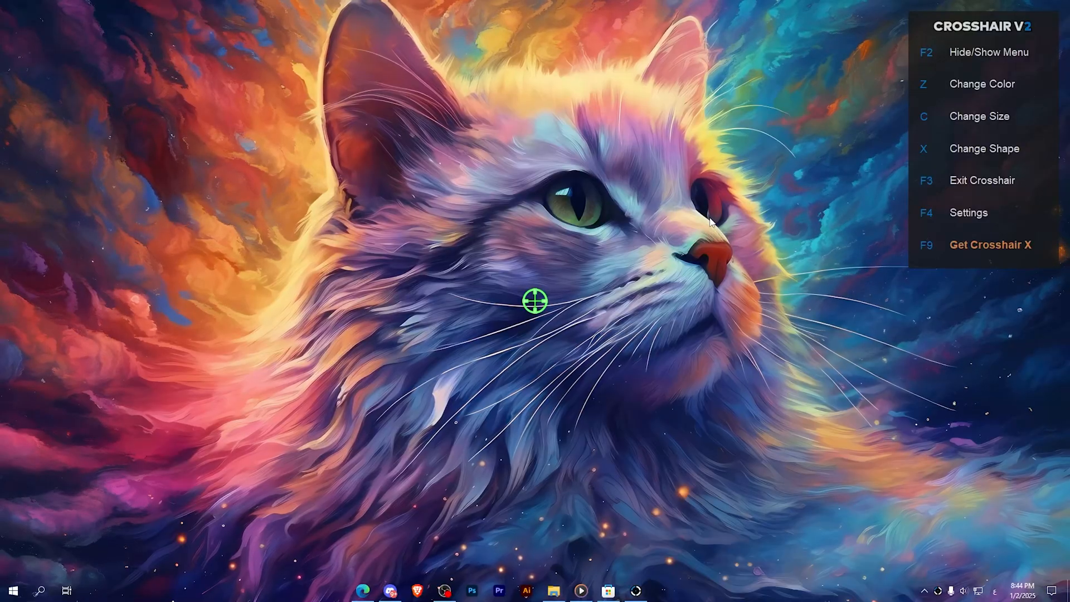
key("F4")
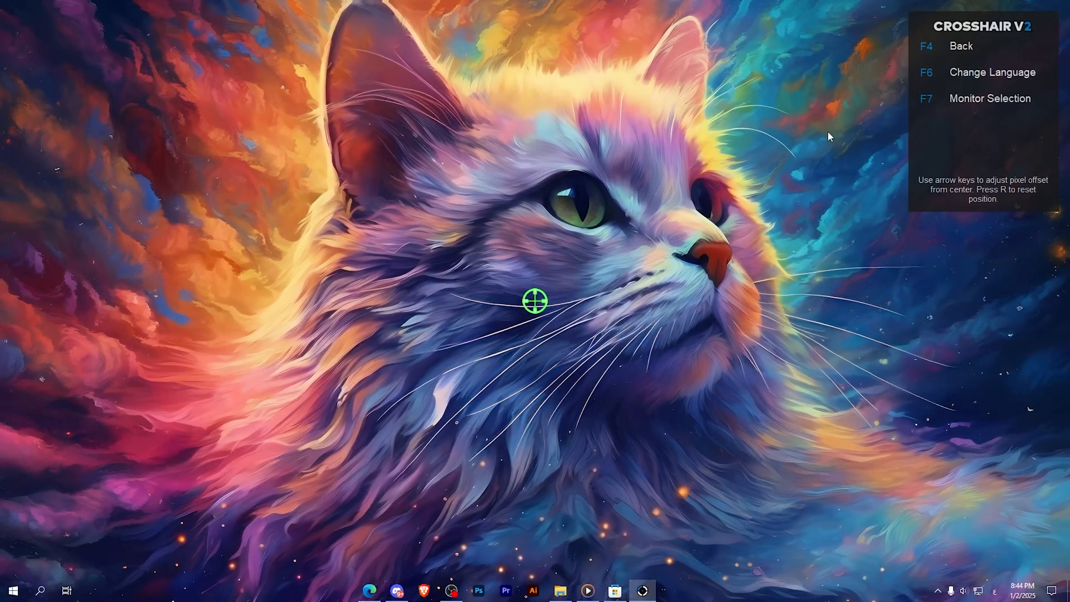
key("f4")
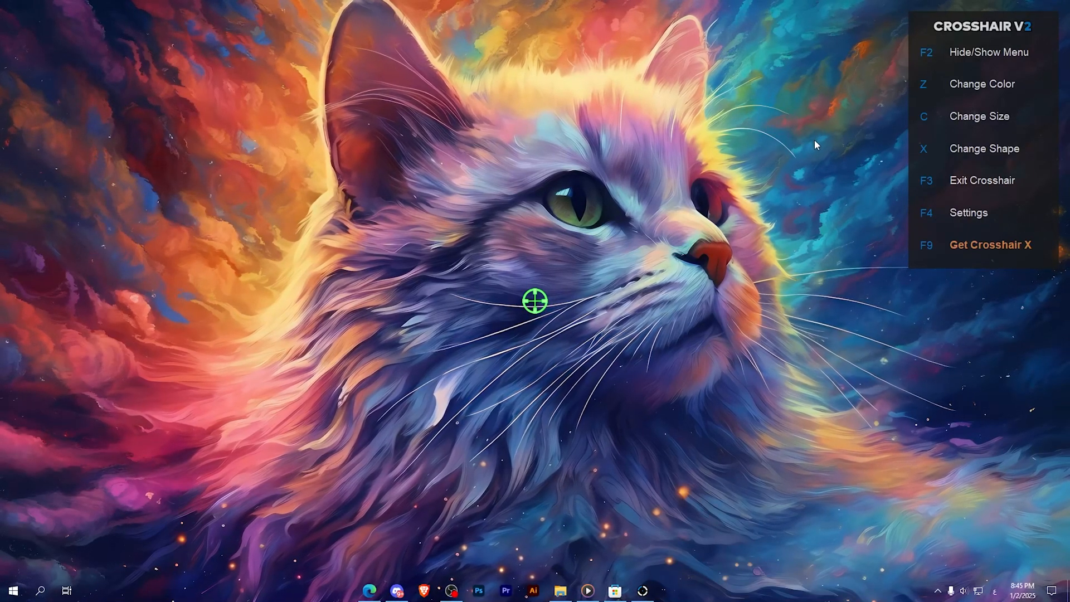
key("z")
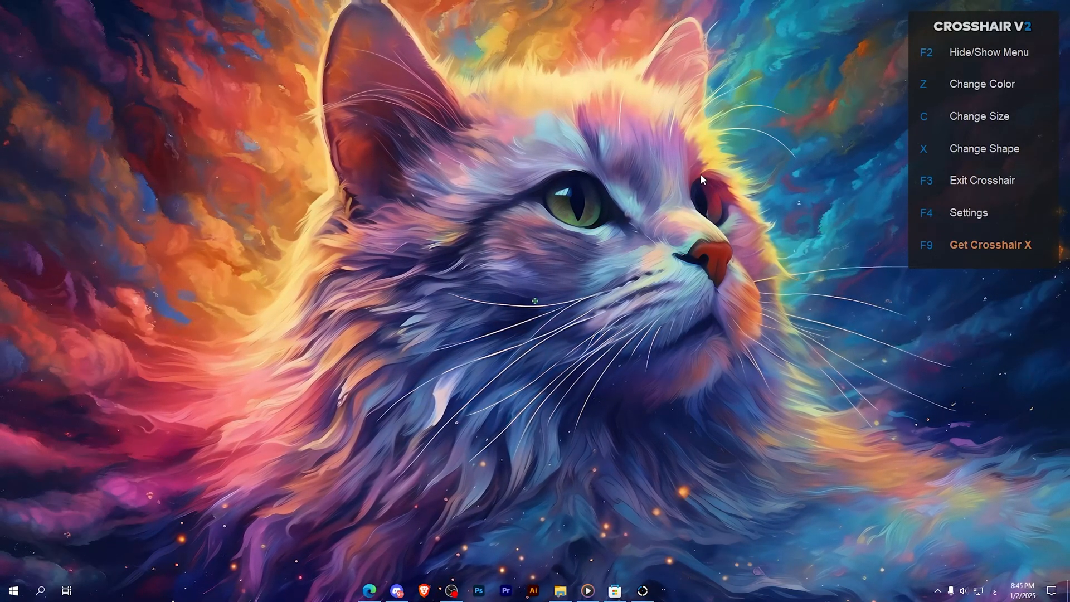
mouse_move(728, 162)
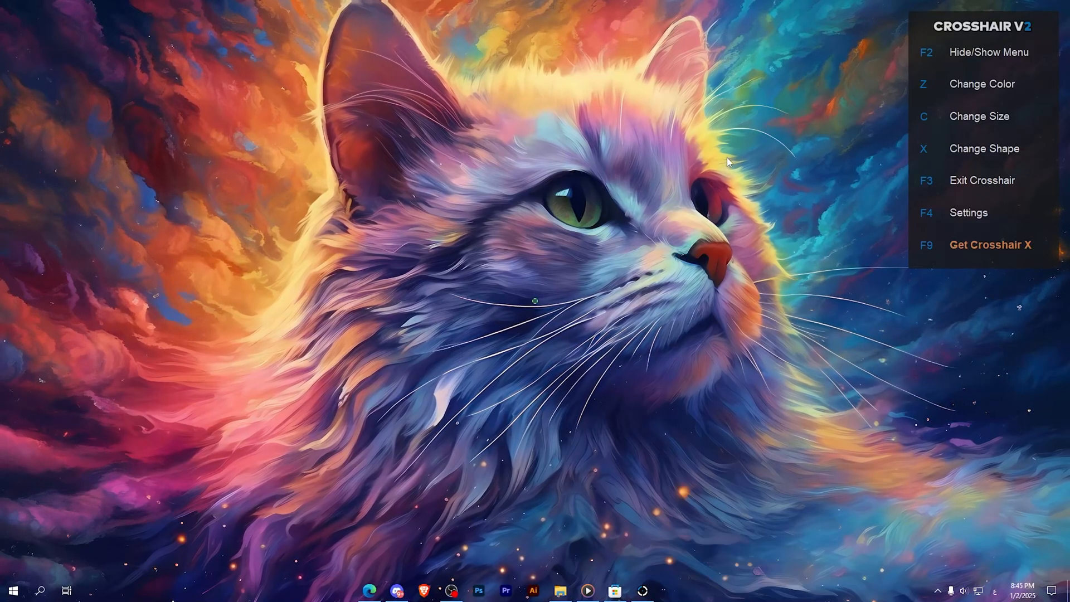
Step: Exit Crosshair V2 so the overlay and hotkey menu disappear from the desktop
key("f2")
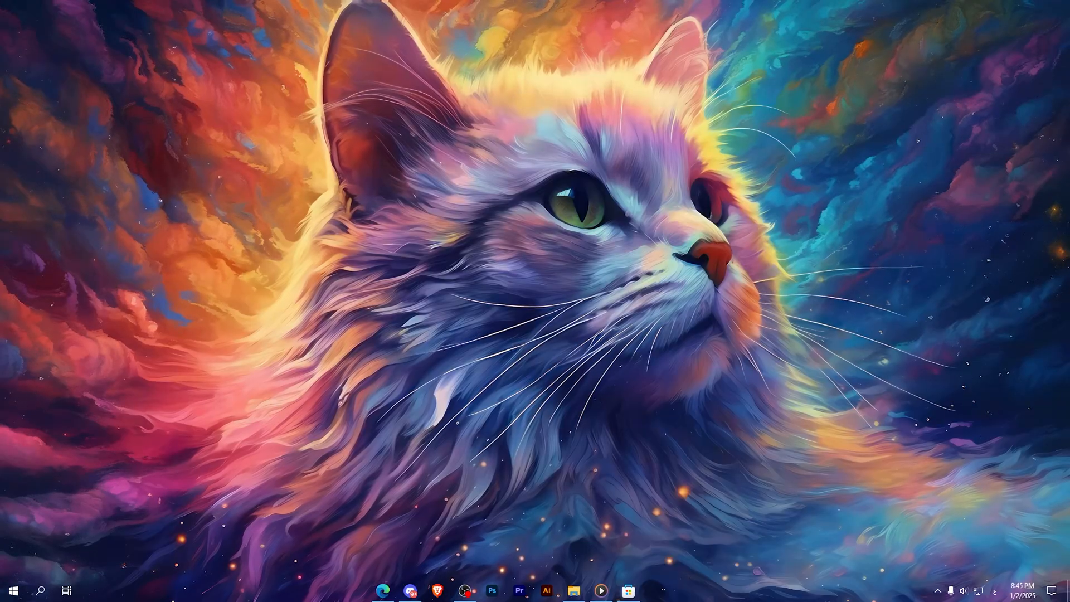